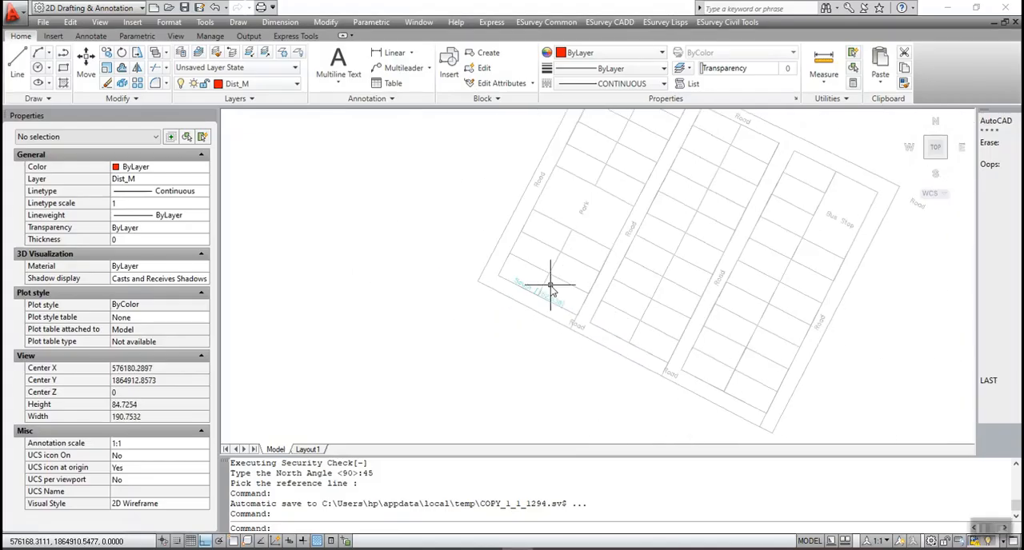
- Label the bottom-left plot with plot number 1 and its area via the PNU command
{"action": "scroll", "scroll_direction": "down", "scroll_amount": 3}
{"action": "type", "text": "PNU"}
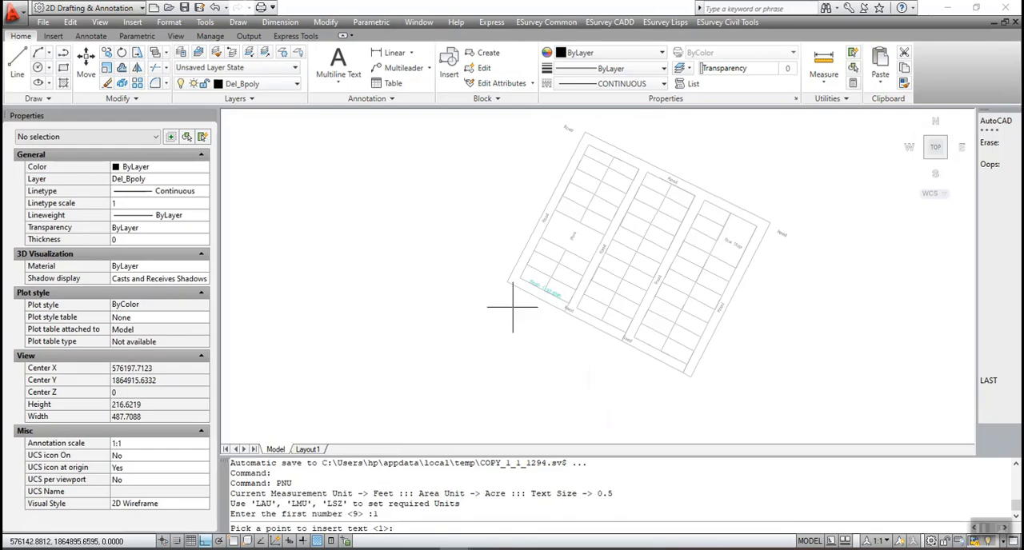
{"action": "left_click", "coordinate": [512, 307]}
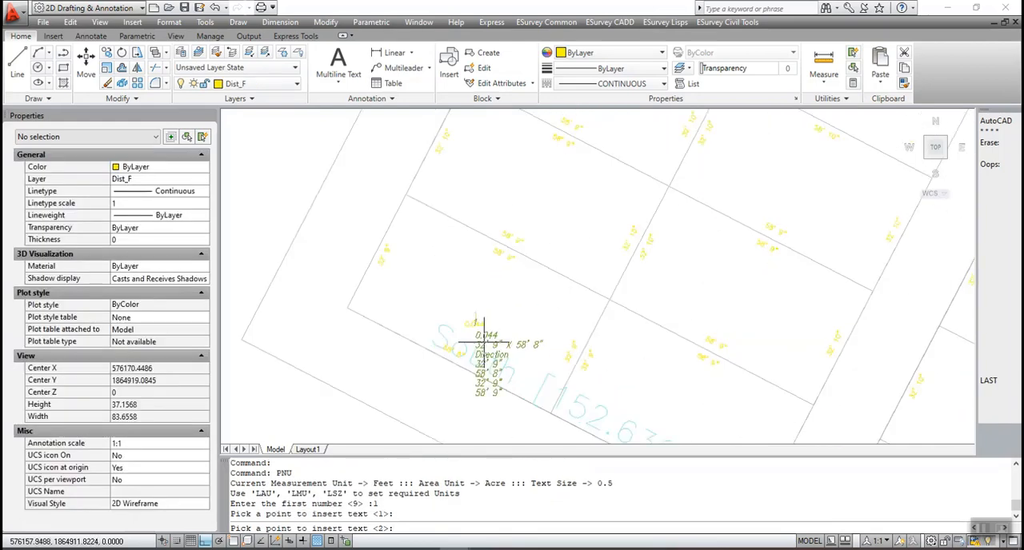
{"action": "scroll", "scroll_direction": "down", "scroll_amount": 3}
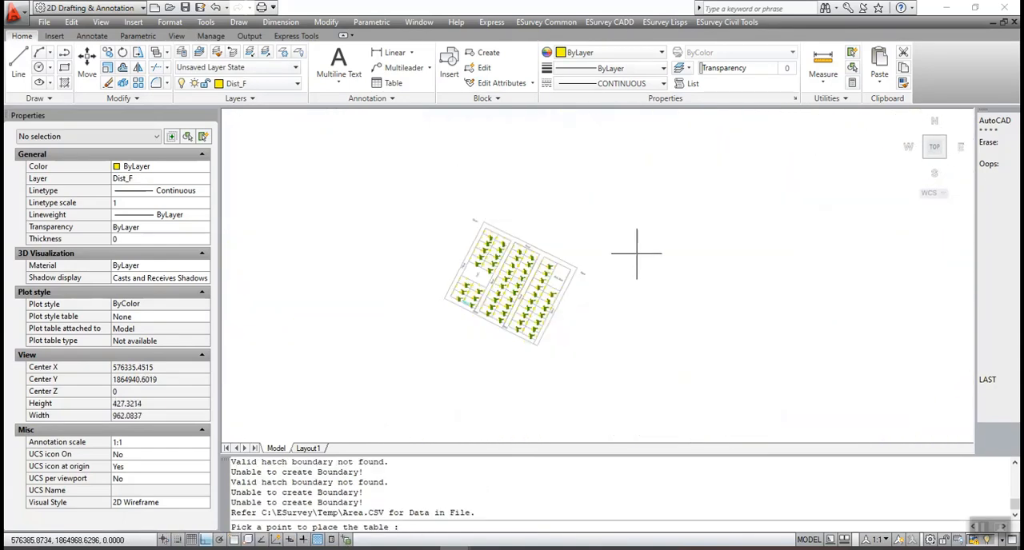
- Insert the plot area summary table to the right of the numbered layout
{"action": "left_click", "coordinate": [637, 256]}
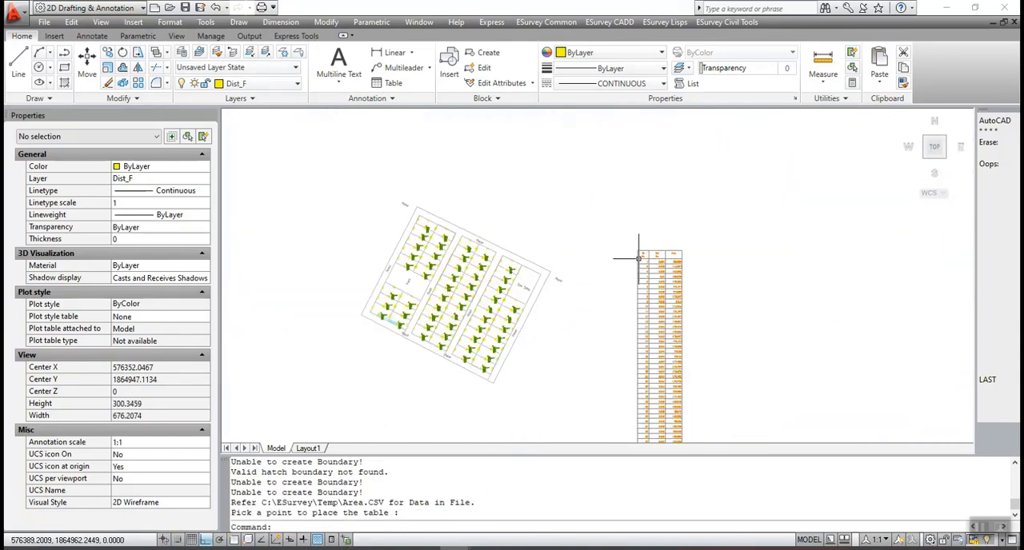